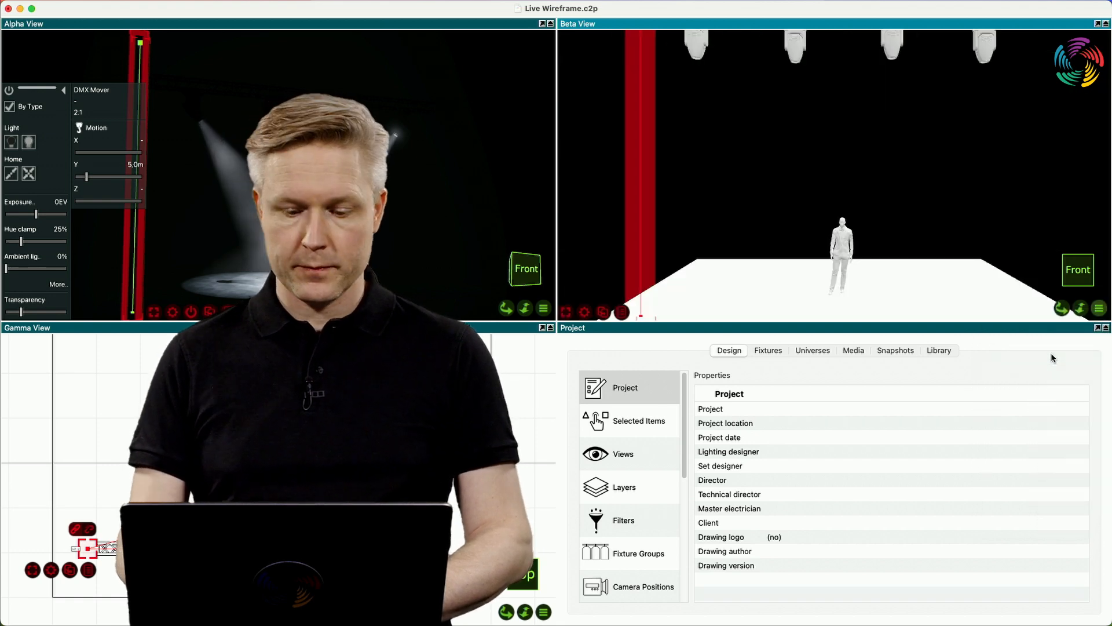
# Show the Views category in the Design properties to compare Alpha, Beta and Gamma settings.
pyautogui.click(623, 453)
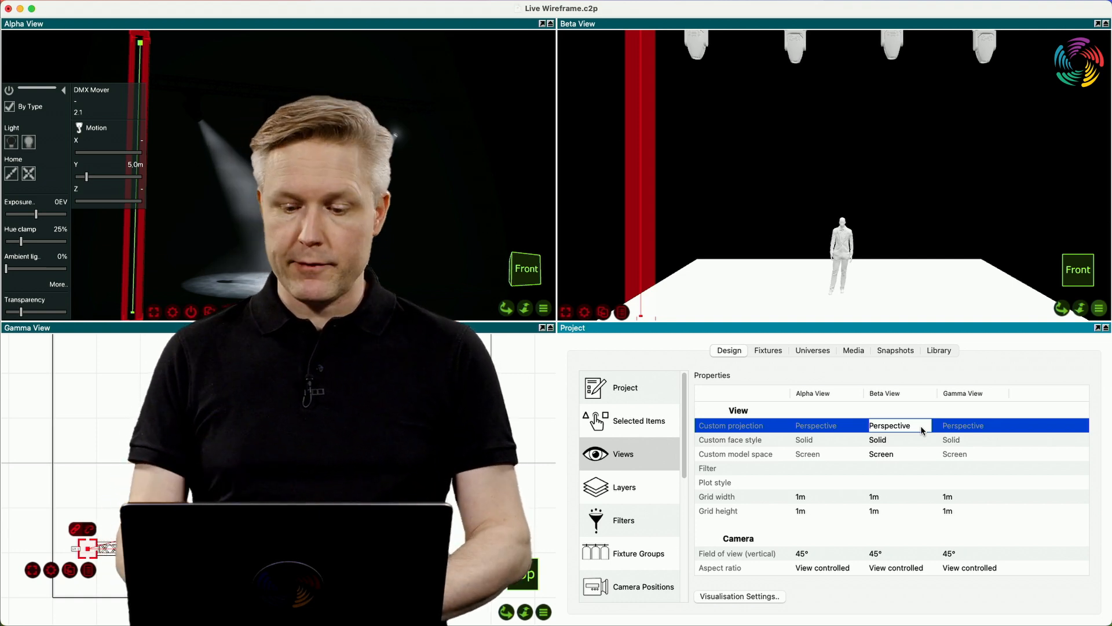
# Set Beta View's custom projection to Orthographic and its face style to Wireframe.
pyautogui.click(900, 425)
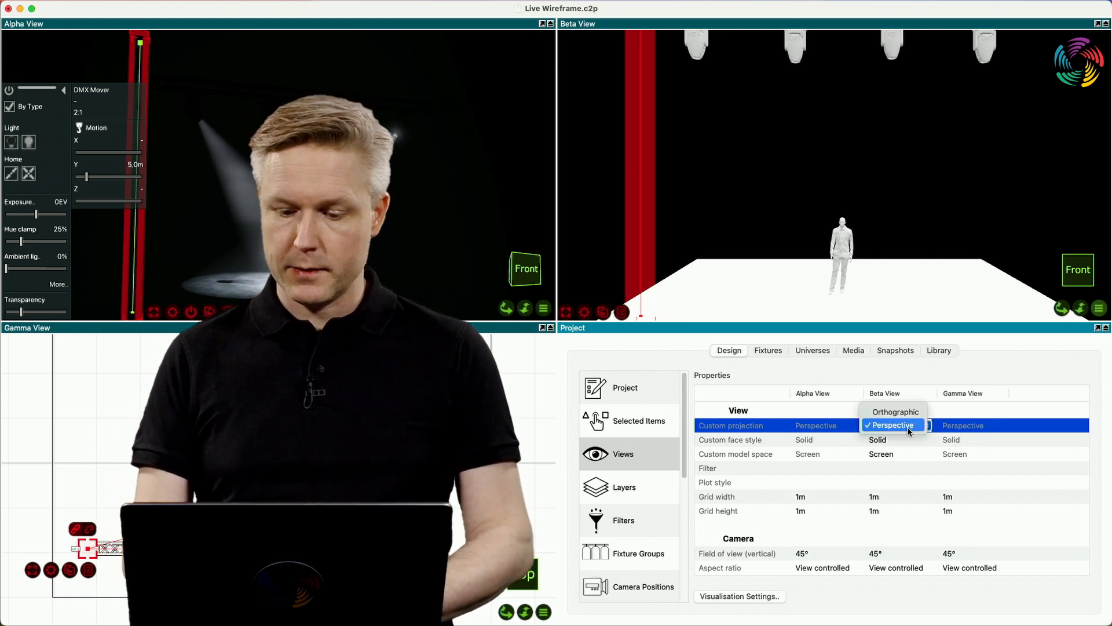
pyautogui.click(894, 411)
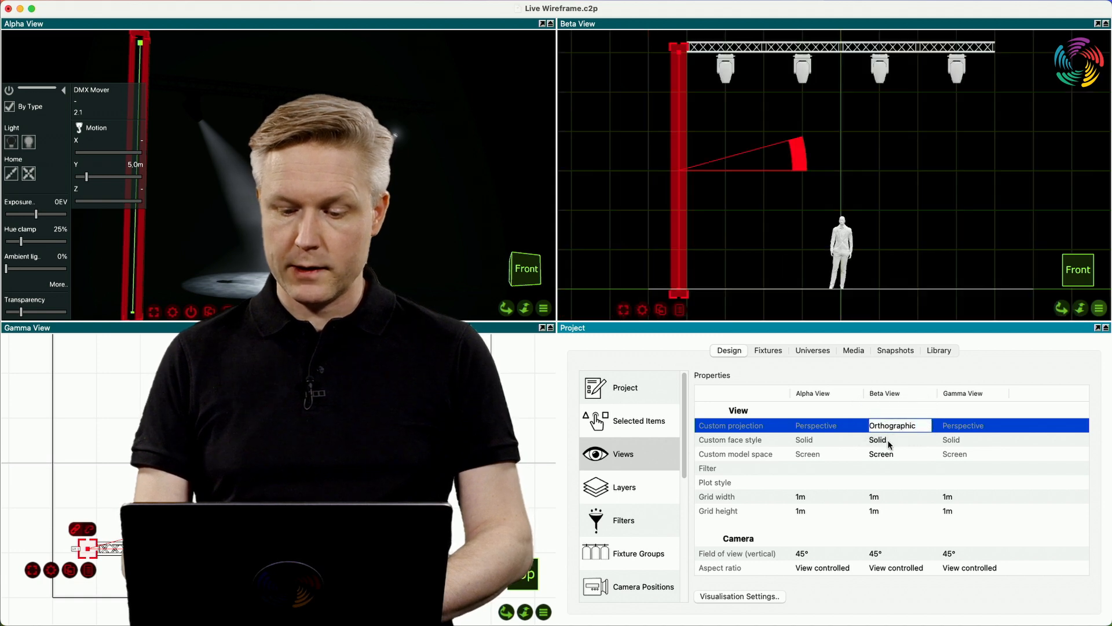
pyautogui.click(899, 439)
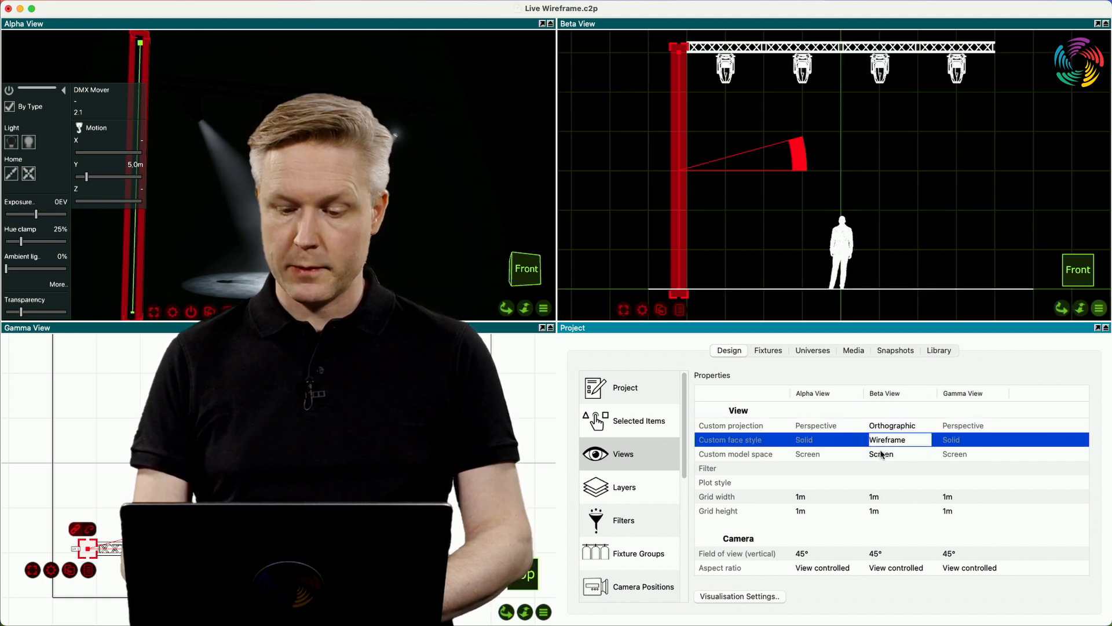